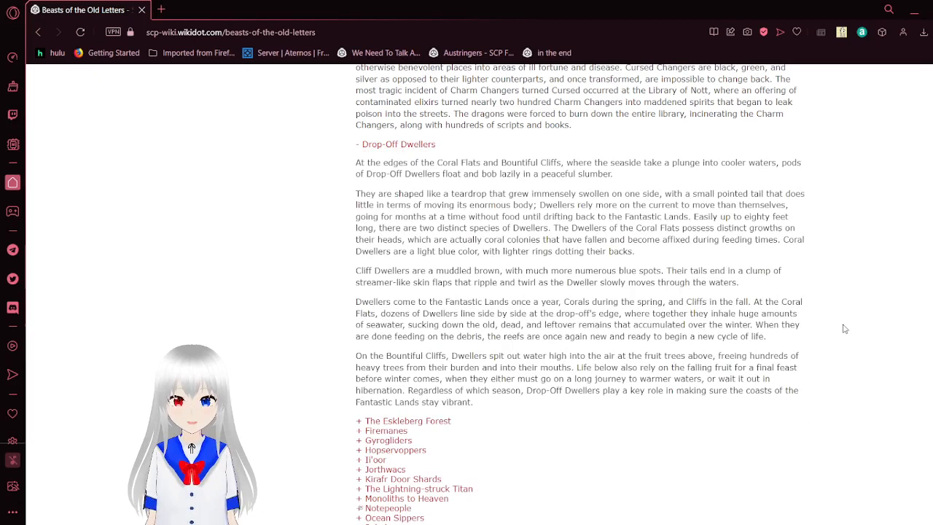
- Scroll down the page while reading through the earlier entries
{"action": "scroll", "scroll_direction": "down", "scroll_amount": 3}
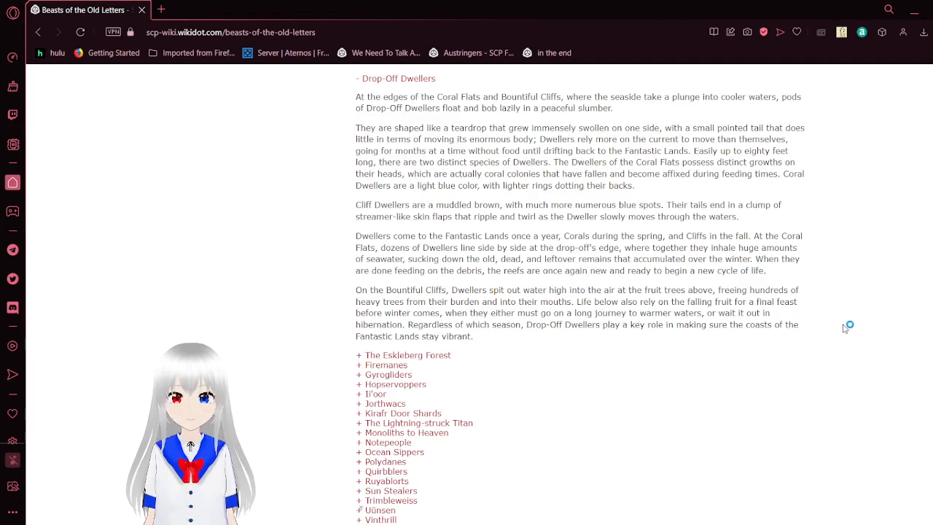
{"action": "scroll", "scroll_direction": "down", "scroll_amount": 3}
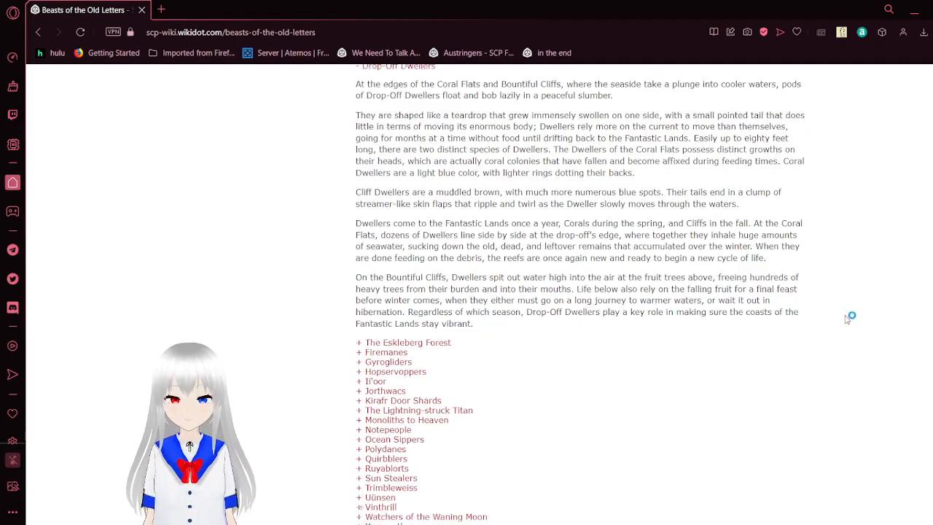
{"action": "scroll", "scroll_direction": "down", "scroll_amount": 3}
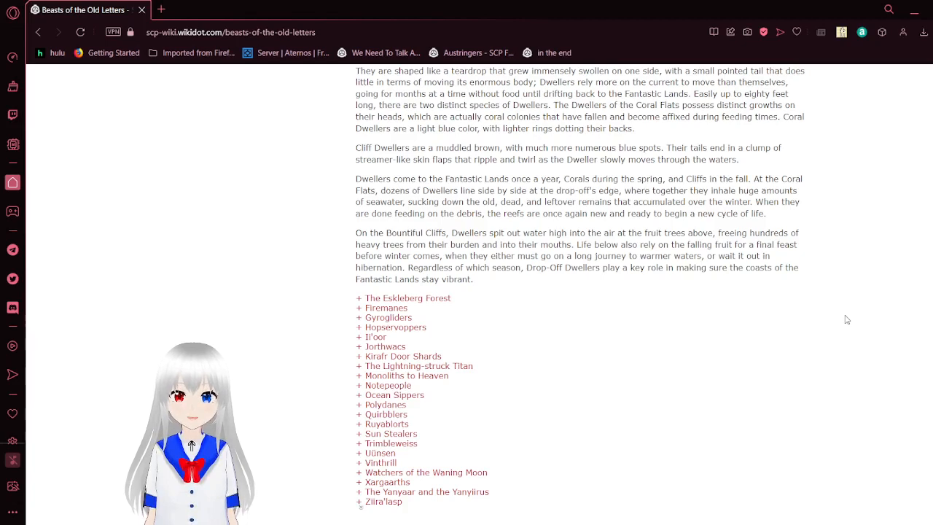
{"action": "scroll", "scroll_direction": "down", "scroll_amount": 3}
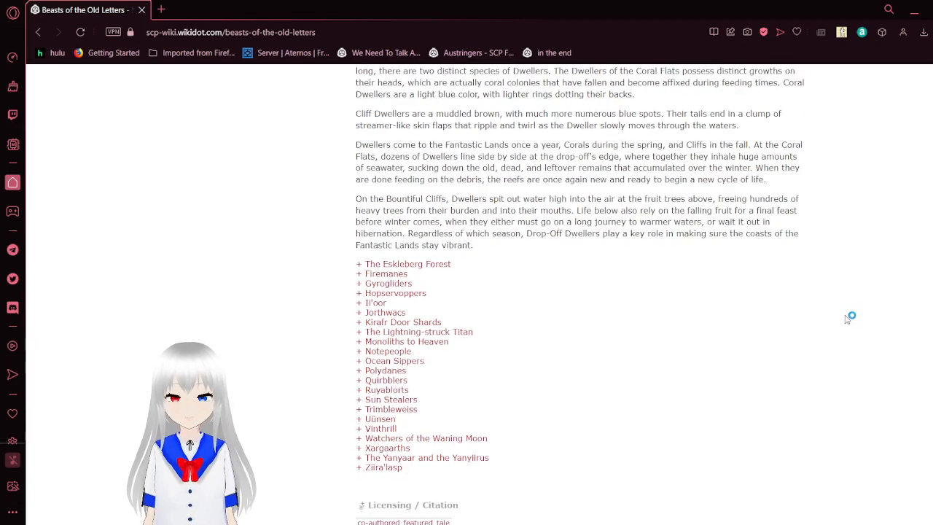
{"action": "scroll", "scroll_direction": "down", "scroll_amount": 3}
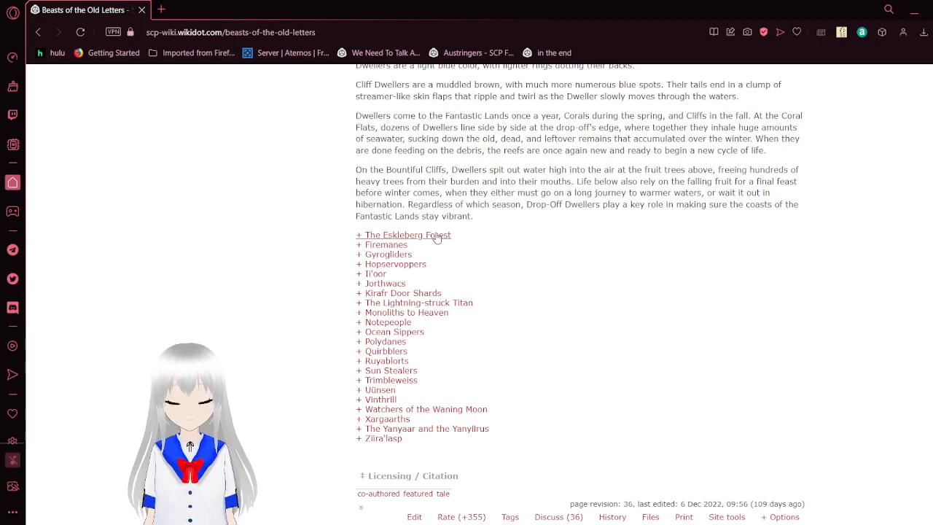
- Expand The Eskleberg Forest entry and read its full description
{"action": "left_click", "coordinate": [403, 235]}
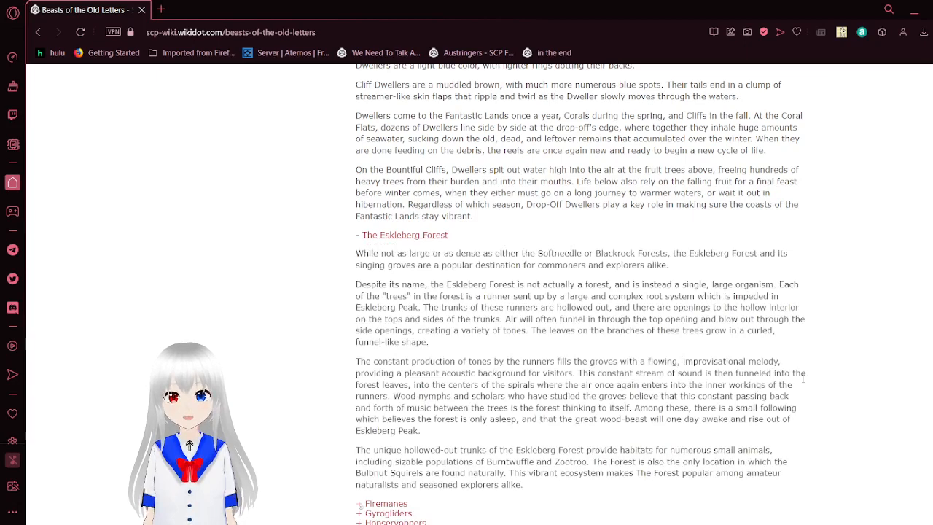
{"action": "scroll", "scroll_direction": "down", "scroll_amount": 3}
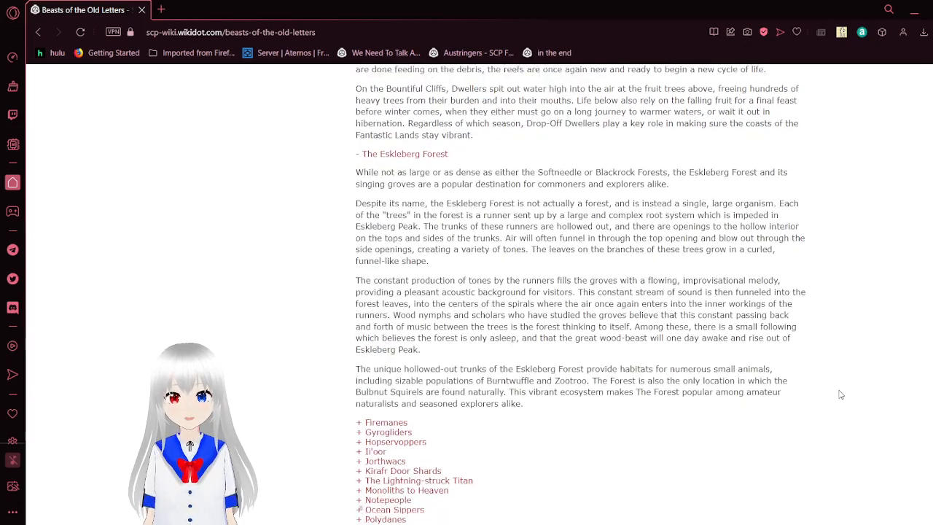
{"action": "scroll", "scroll_direction": "down", "scroll_amount": 3}
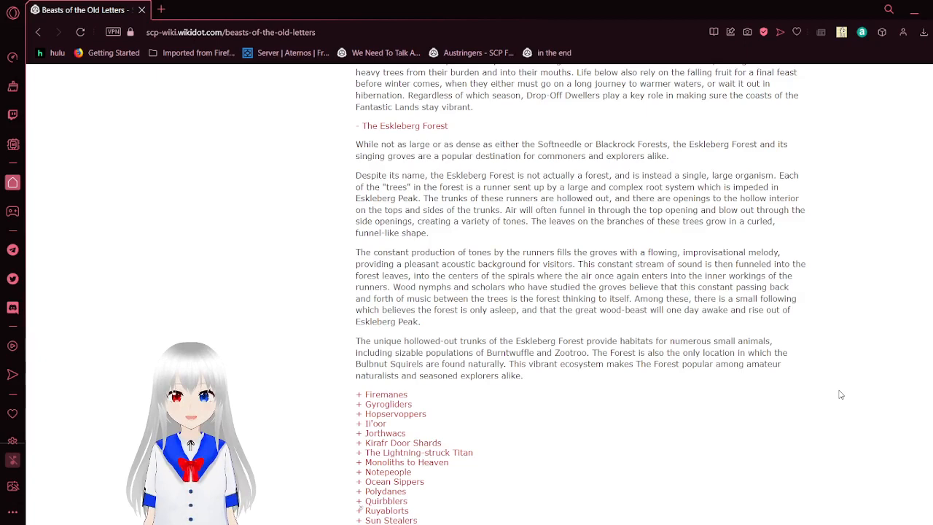
{"action": "scroll", "scroll_direction": "down", "scroll_amount": 3}
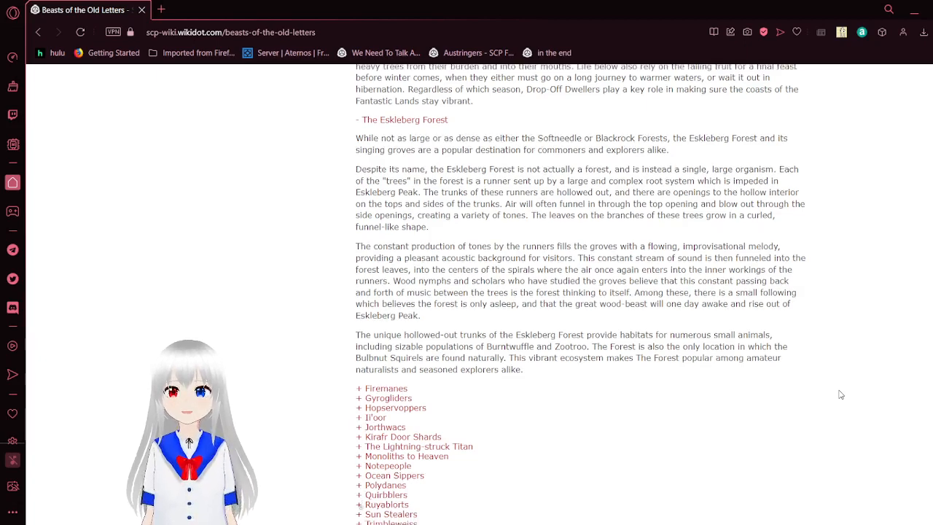
{"action": "scroll", "scroll_direction": "down", "scroll_amount": 3}
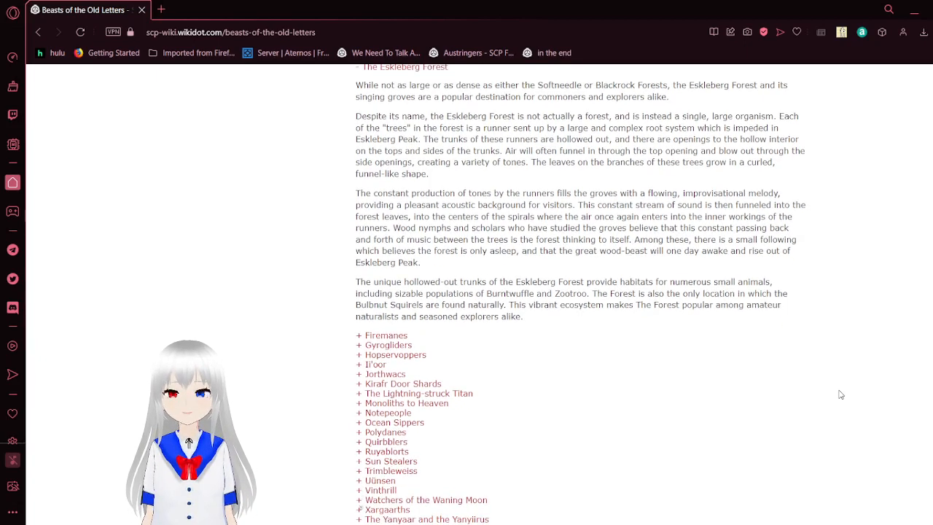
{"action": "scroll", "scroll_direction": "down", "scroll_amount": 3}
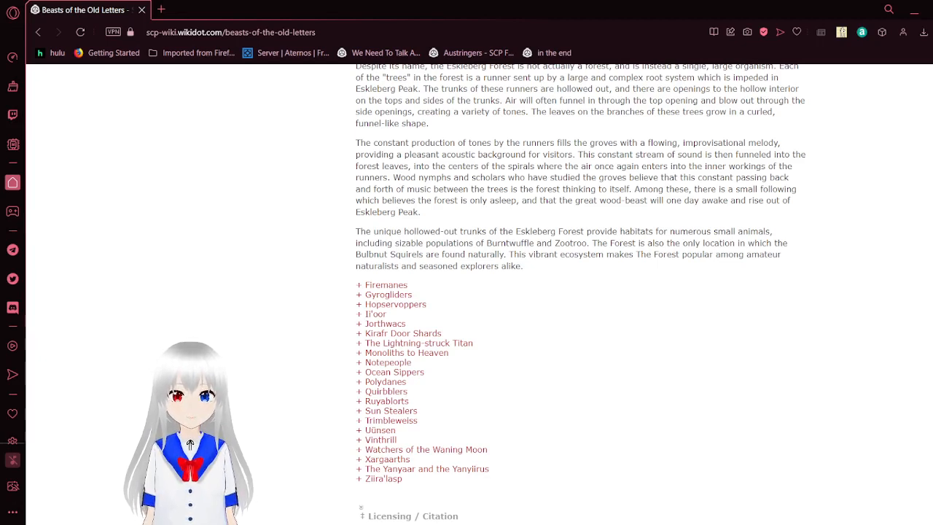
{"action": "mouse_move", "coordinate": [487, 306]}
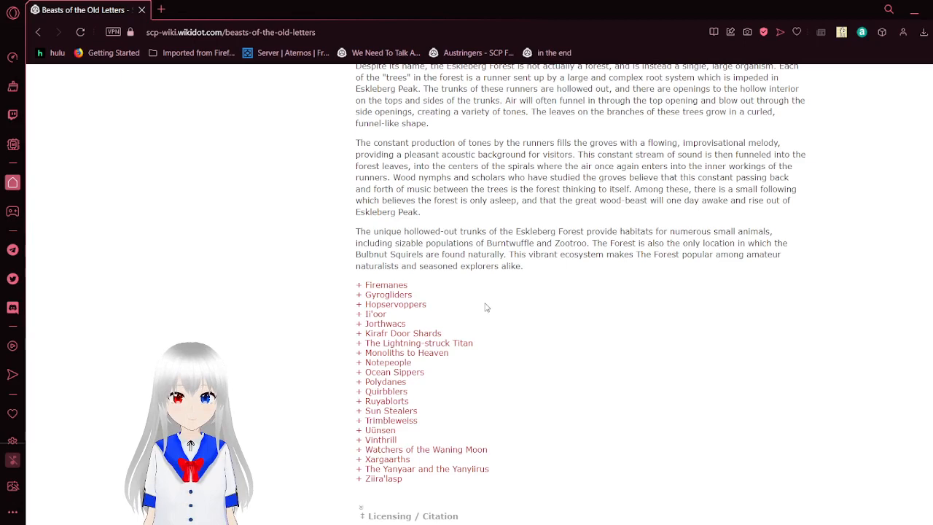
{"action": "mouse_move", "coordinate": [408, 289]}
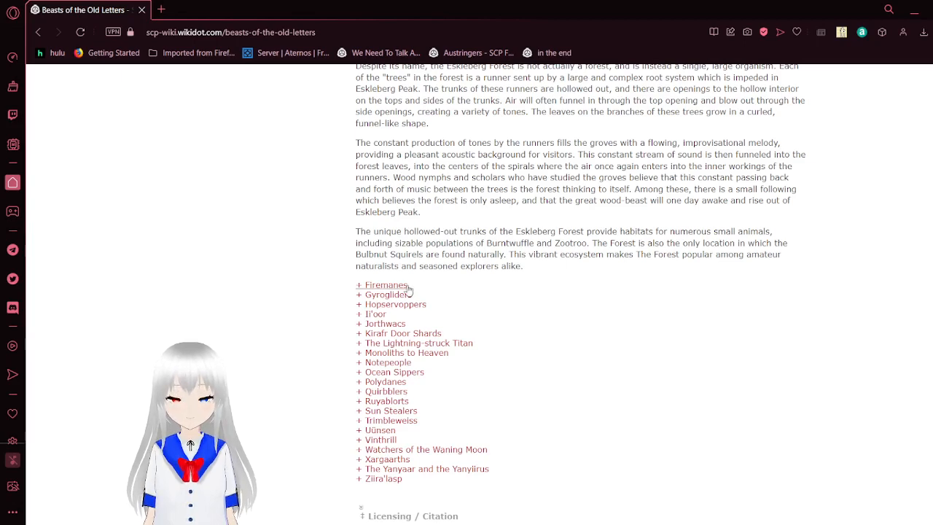
{"action": "left_click", "coordinate": [382, 285]}
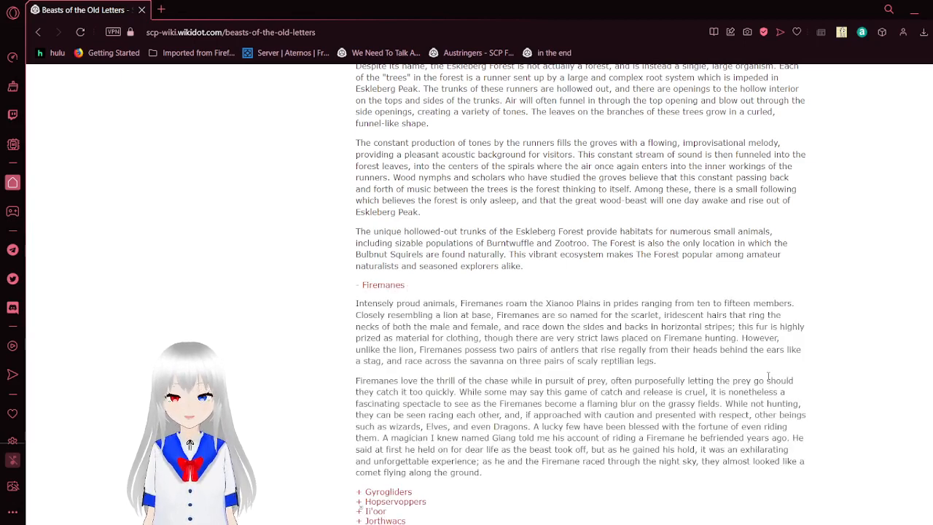
{"action": "scroll", "scroll_direction": "down", "scroll_amount": 3}
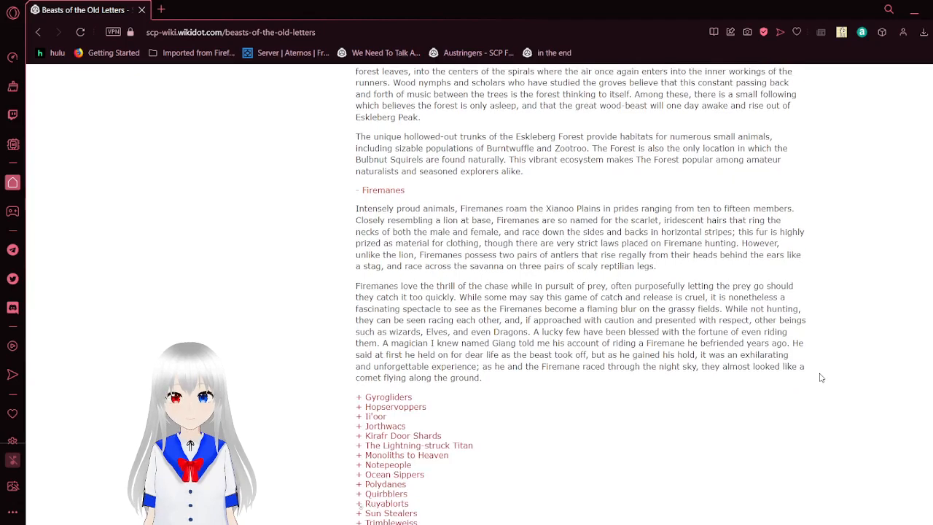
{"action": "scroll", "scroll_direction": "down", "scroll_amount": 3}
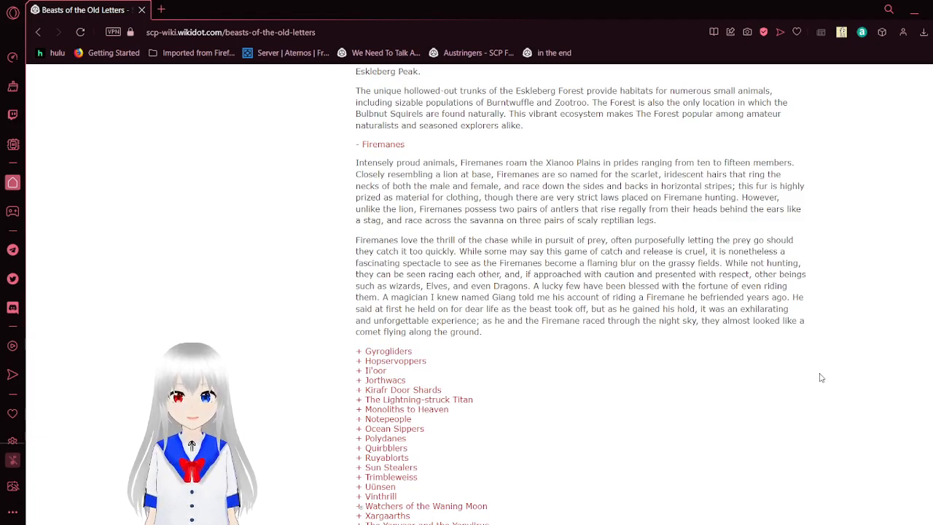
{"action": "scroll", "scroll_direction": "down", "scroll_amount": 3}
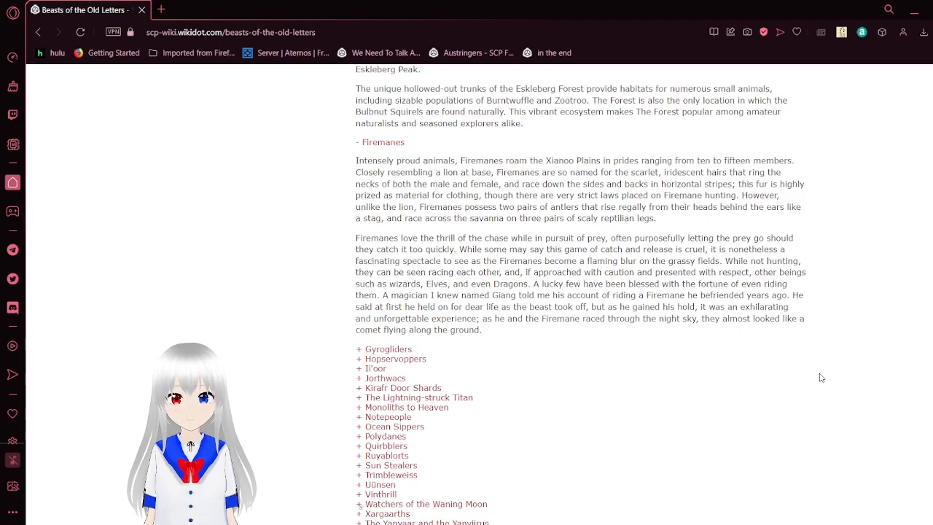
{"action": "scroll", "scroll_direction": "down", "scroll_amount": 3}
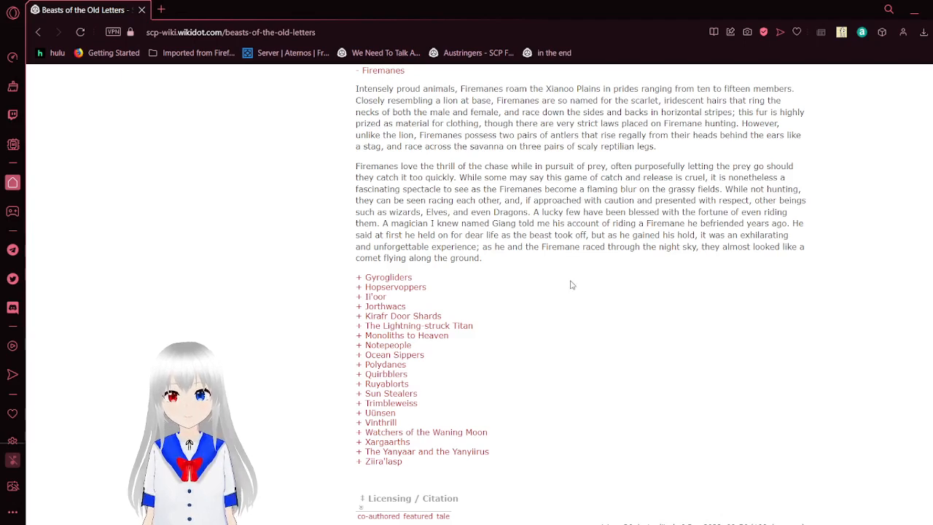
{"action": "mouse_move", "coordinate": [390, 277]}
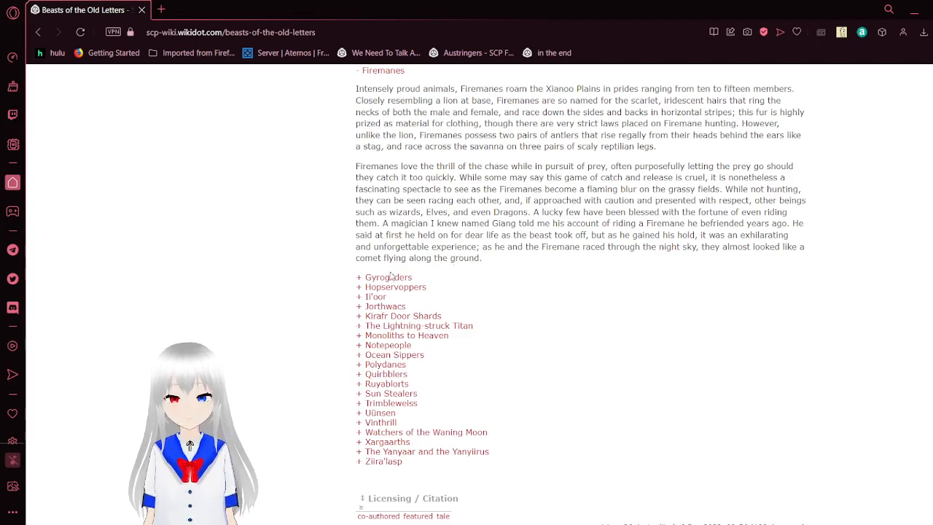
- Expand the Gyrogliders entry and read its newt-like cliff creature description
{"action": "left_click", "coordinate": [388, 277]}
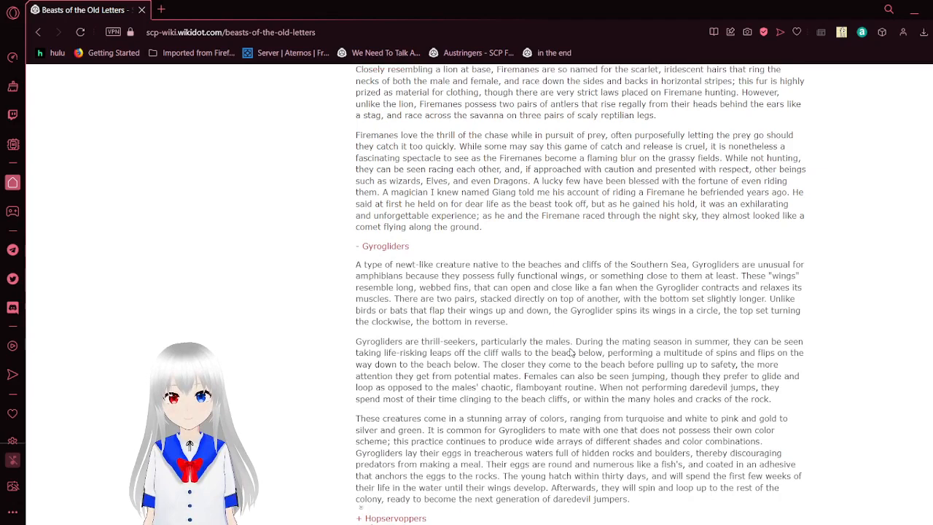
{"action": "scroll", "scroll_direction": "down", "scroll_amount": 3}
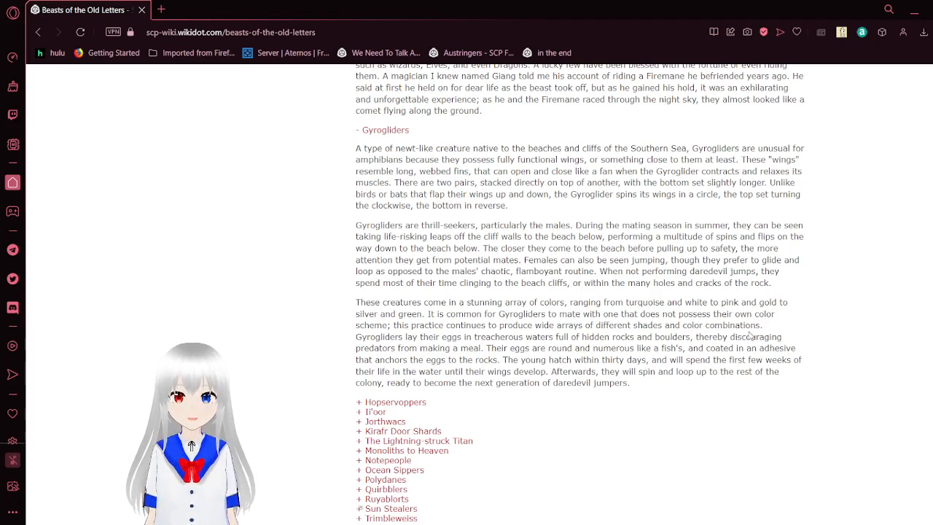
{"action": "scroll", "scroll_direction": "down", "scroll_amount": 3}
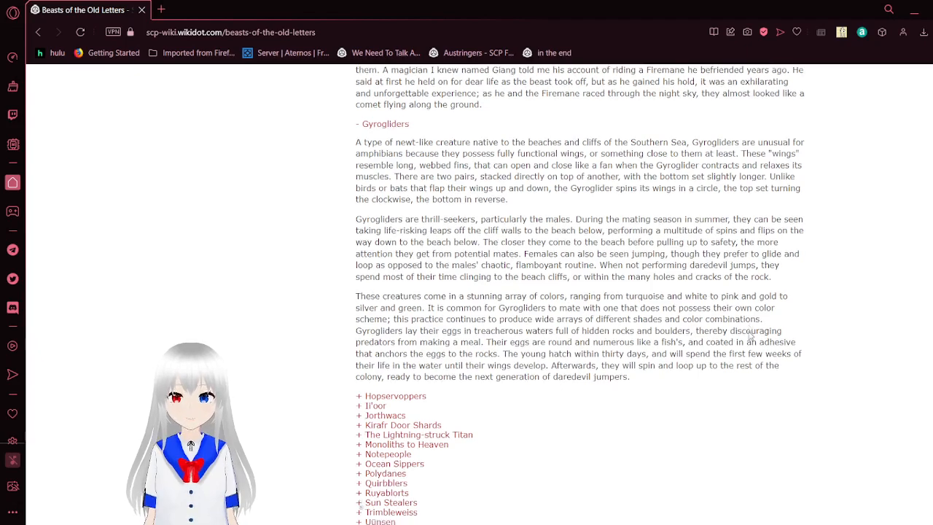
{"action": "scroll", "scroll_direction": "down", "scroll_amount": 3}
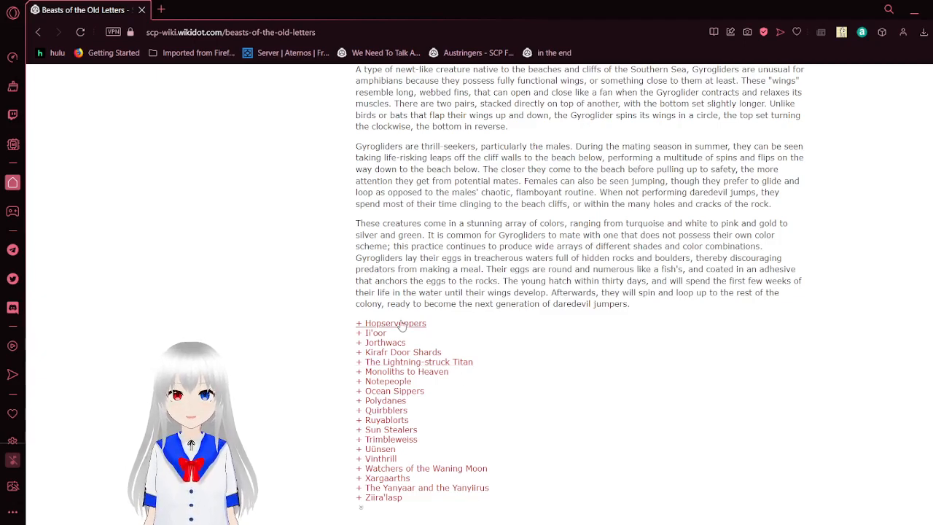
- Expand the Hopservoppers entry and read its description down to the page footer
{"action": "left_click", "coordinate": [395, 324]}
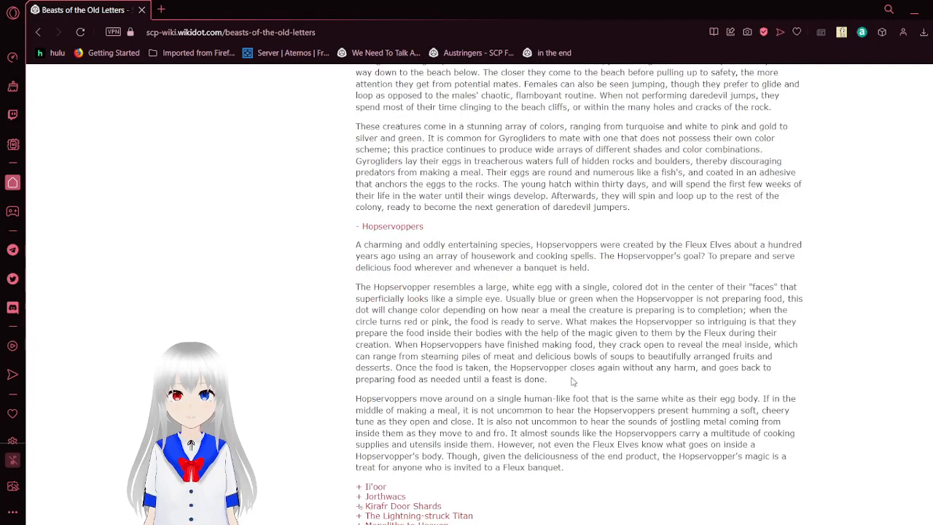
{"action": "scroll", "scroll_direction": "down", "scroll_amount": 3}
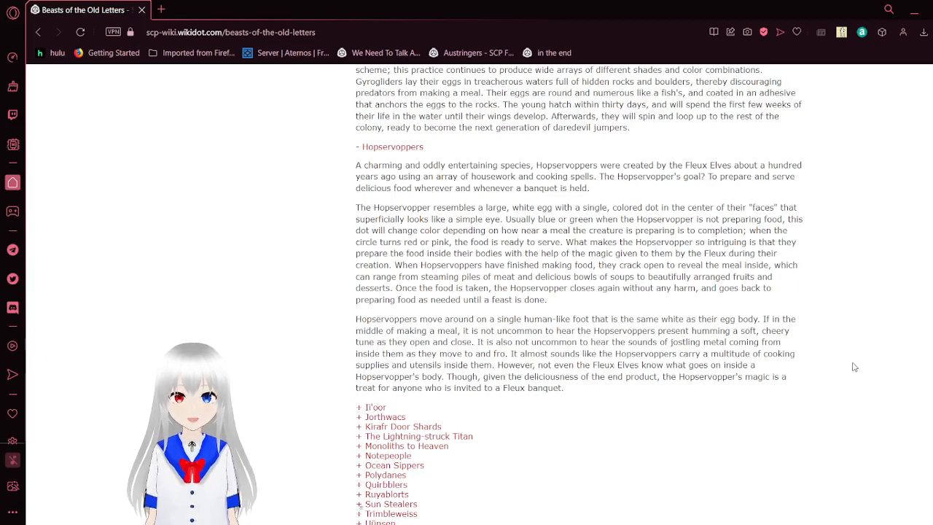
{"action": "scroll", "scroll_direction": "down", "scroll_amount": 3}
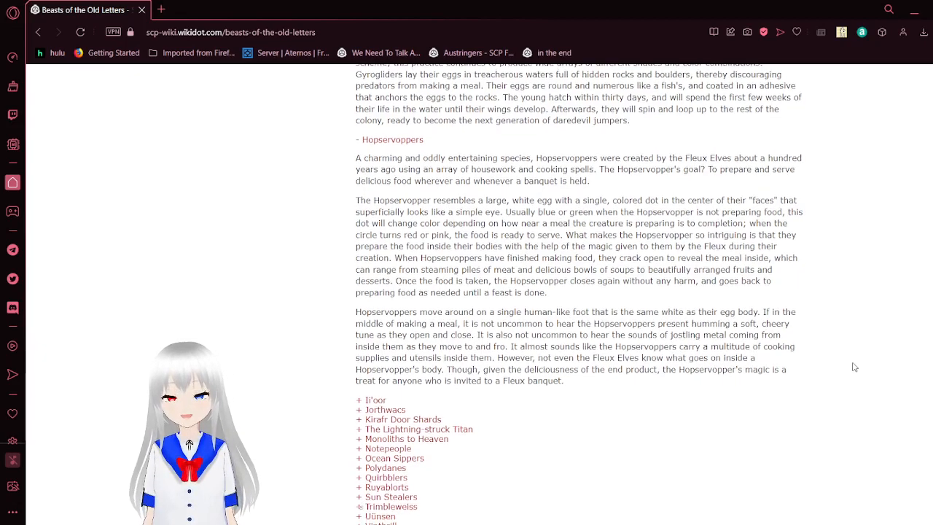
{"action": "scroll", "scroll_direction": "down", "scroll_amount": 3}
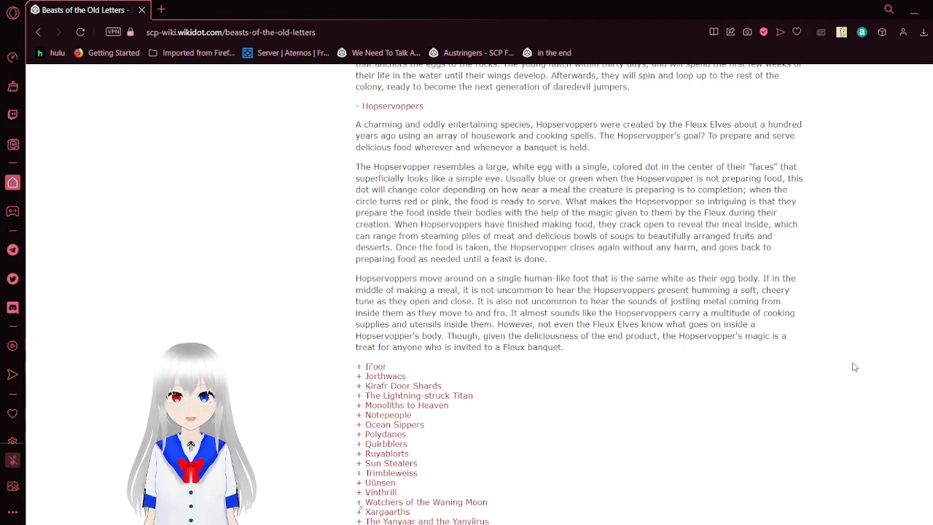
{"action": "scroll", "scroll_direction": "down", "scroll_amount": 3}
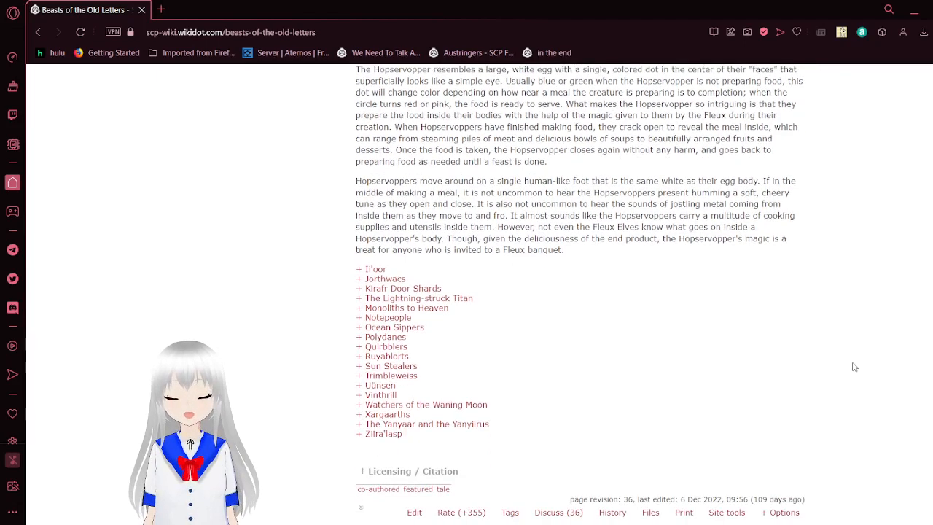